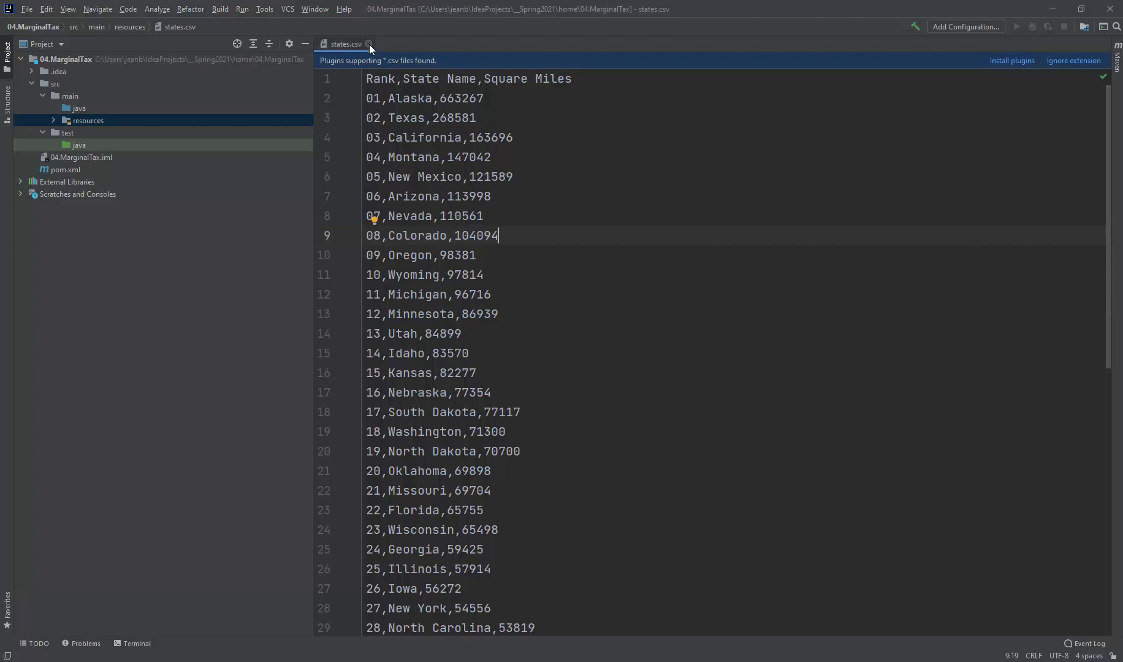
# Close states.csv, open pom.xml, and select the 04.MarginalTax project root
pyautogui.click(368, 44)
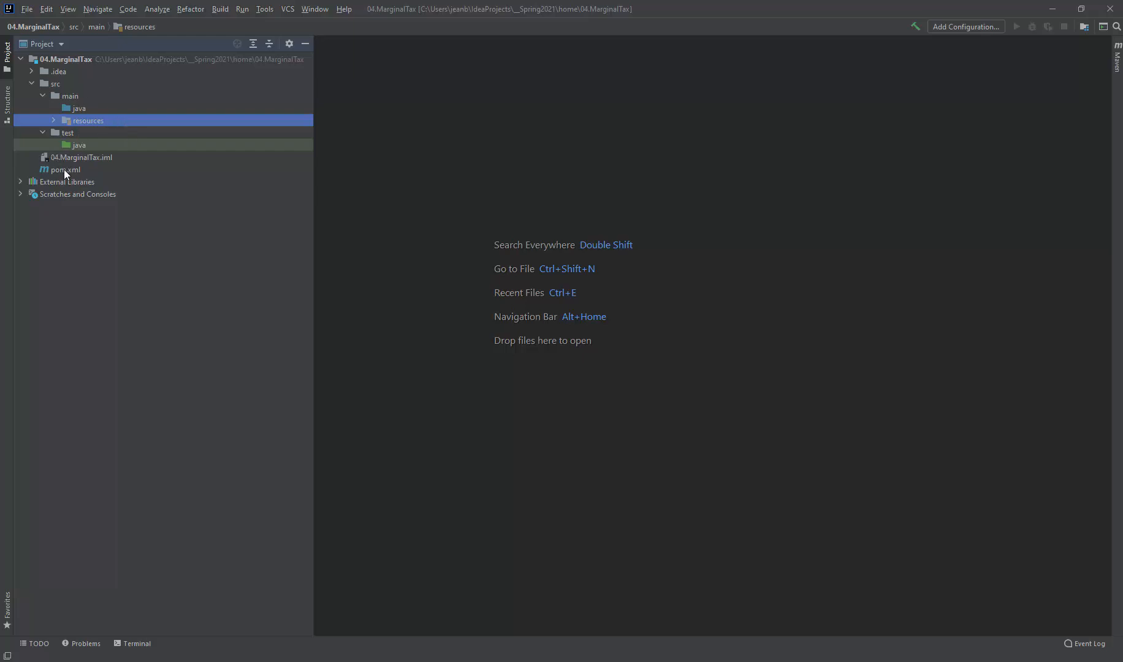
pyautogui.doubleClick(65, 170)
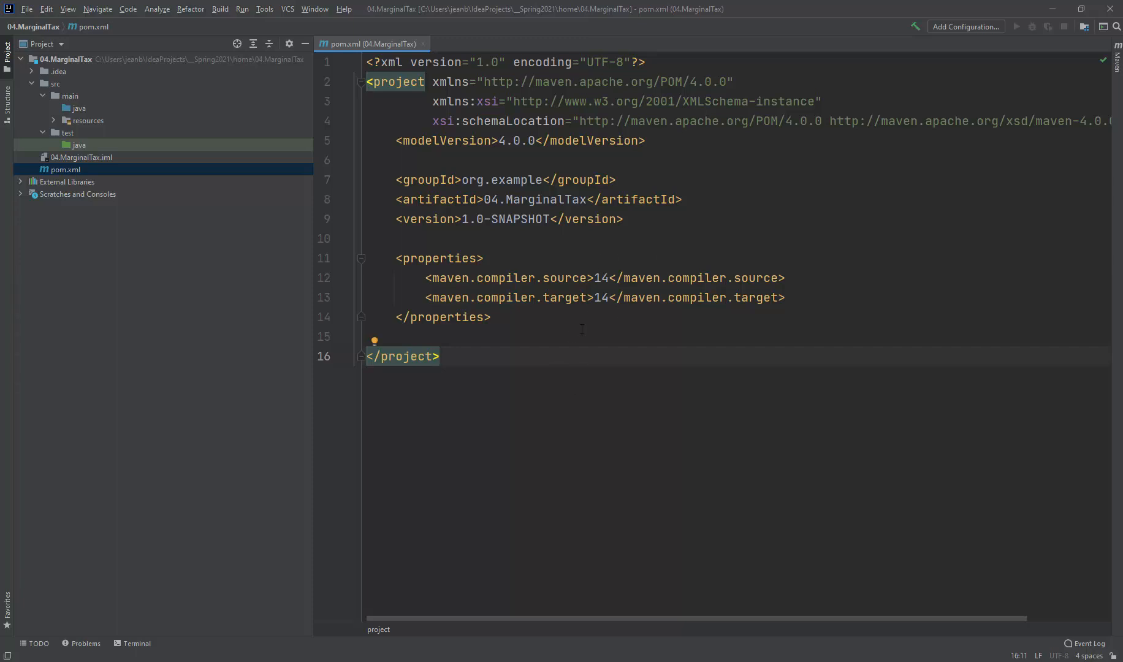
pyautogui.click(26, 9)
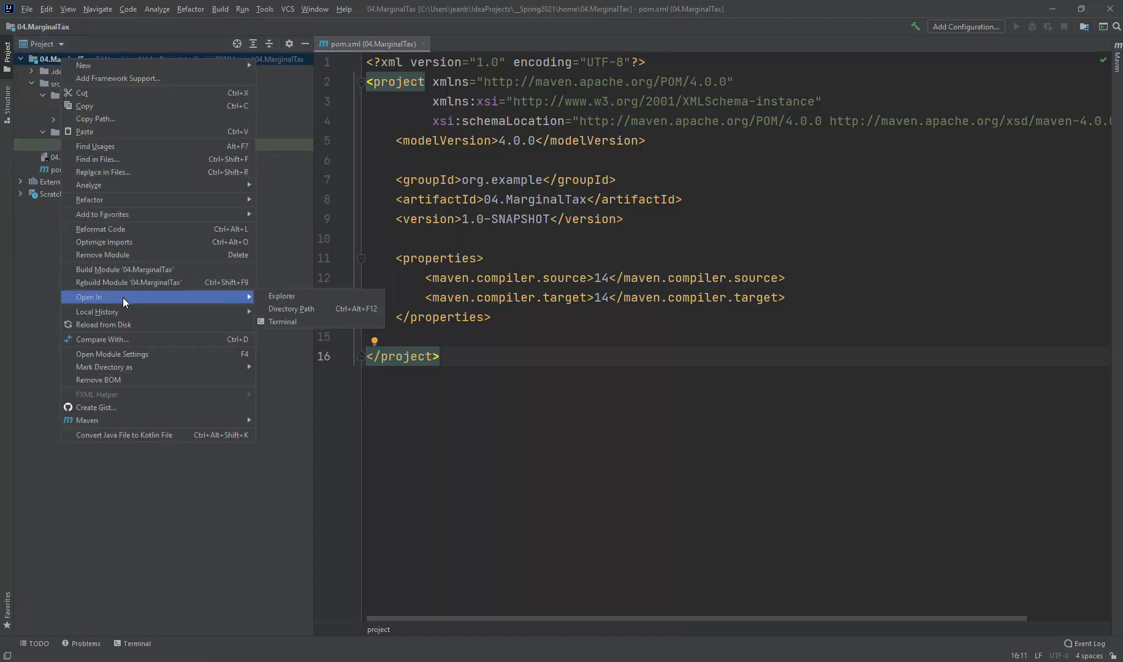
# In Module Settings, set language level 14 (Preview) and keep Java 14 as project SDK
pyautogui.click(112, 353)
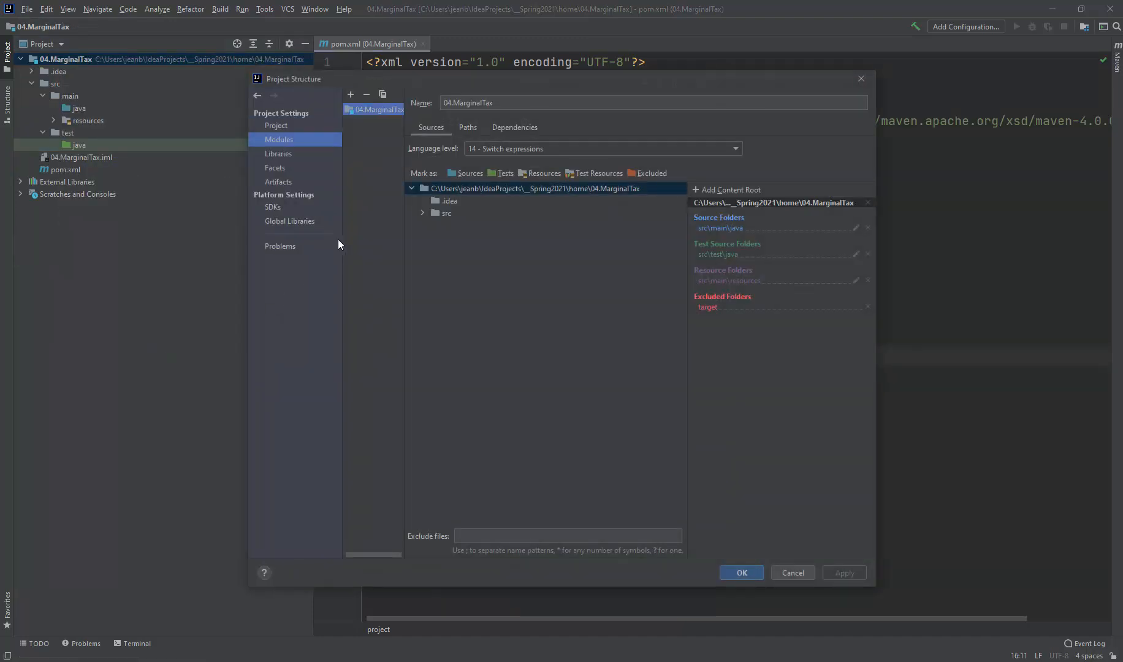
pyautogui.click(733, 149)
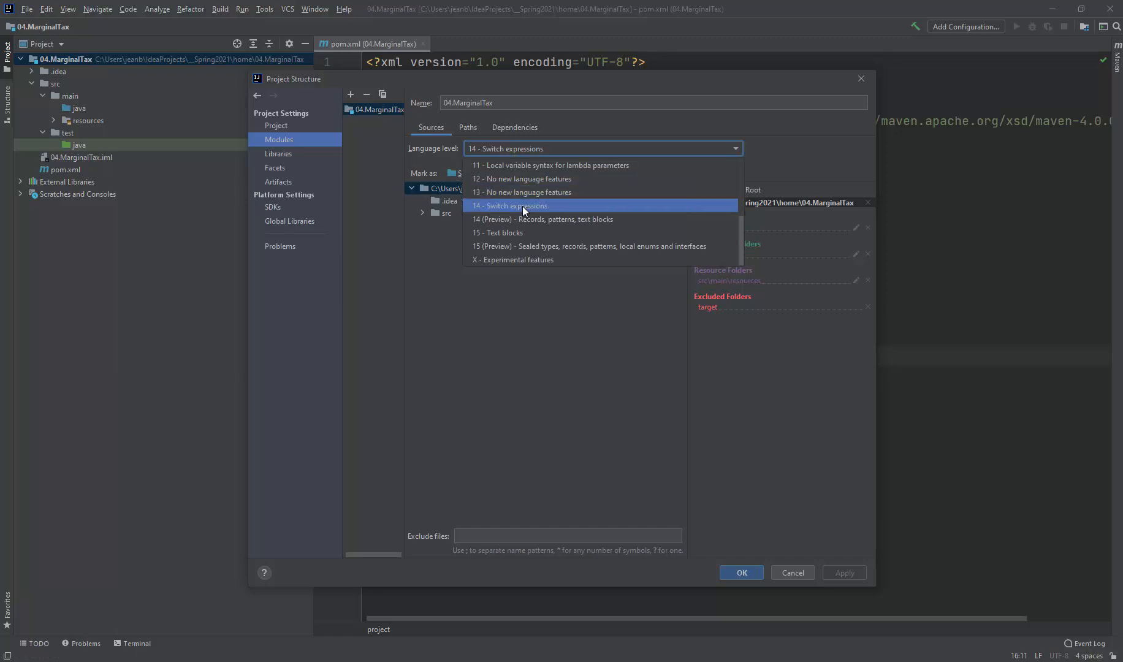
pyautogui.click(543, 219)
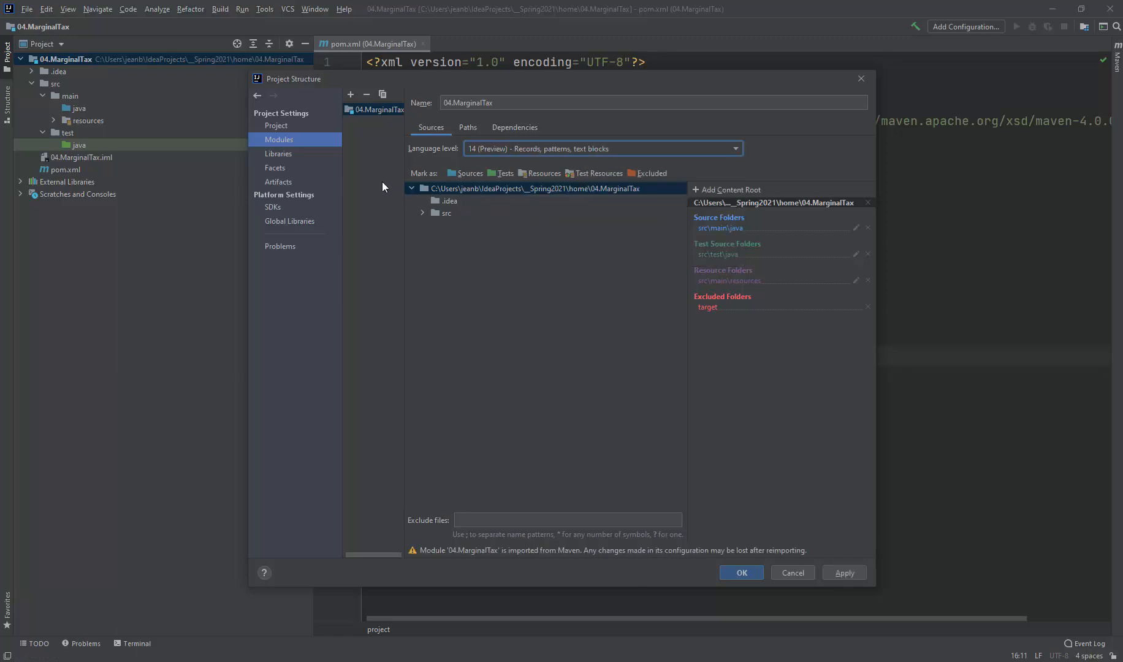
pyautogui.click(275, 125)
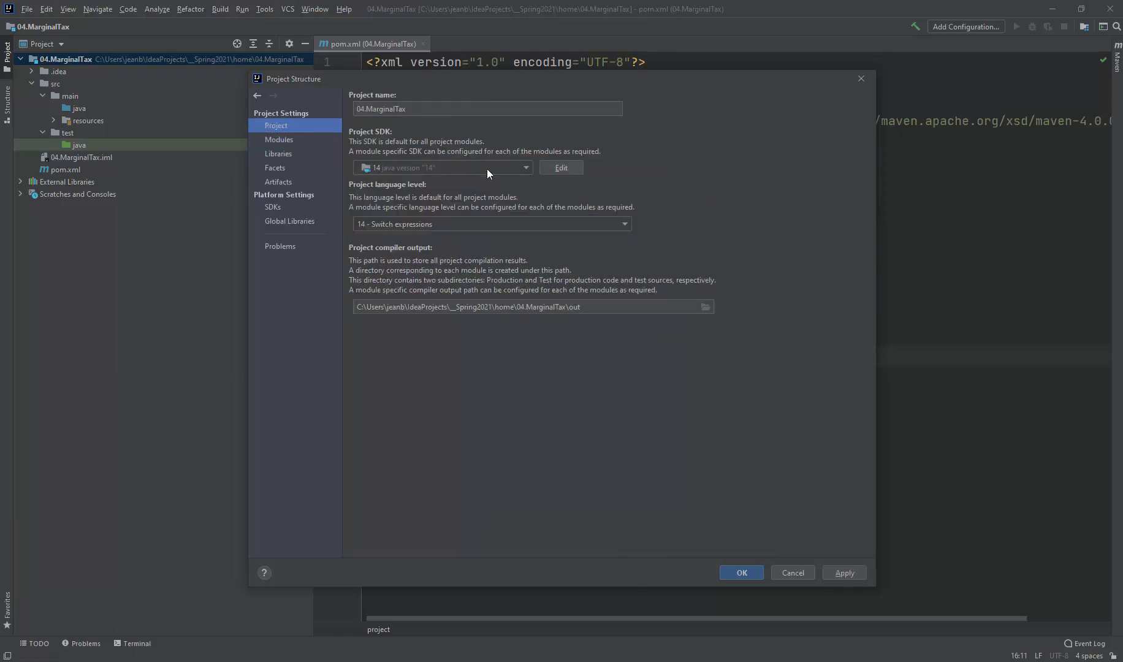
pyautogui.click(525, 168)
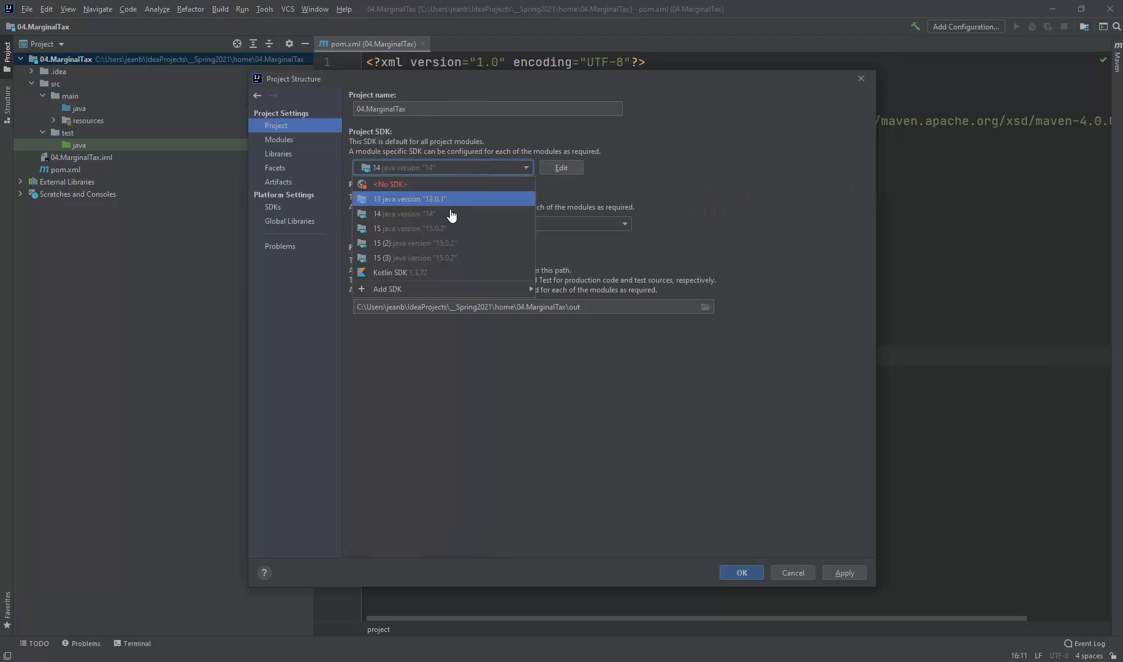
pyautogui.click(406, 213)
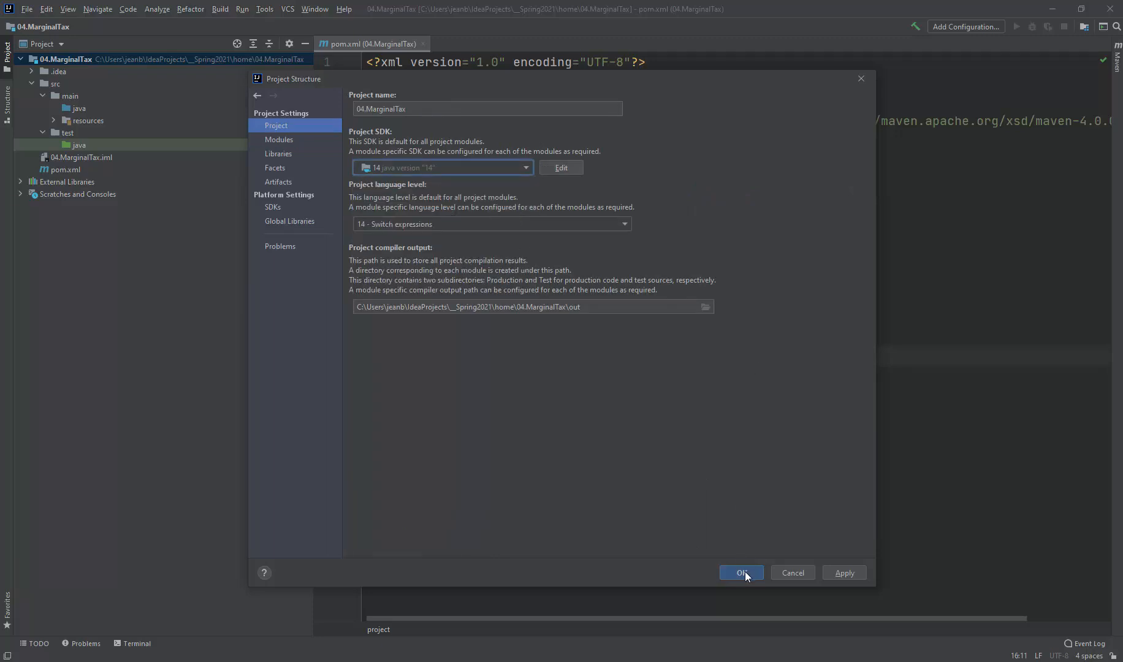
pyautogui.click(740, 573)
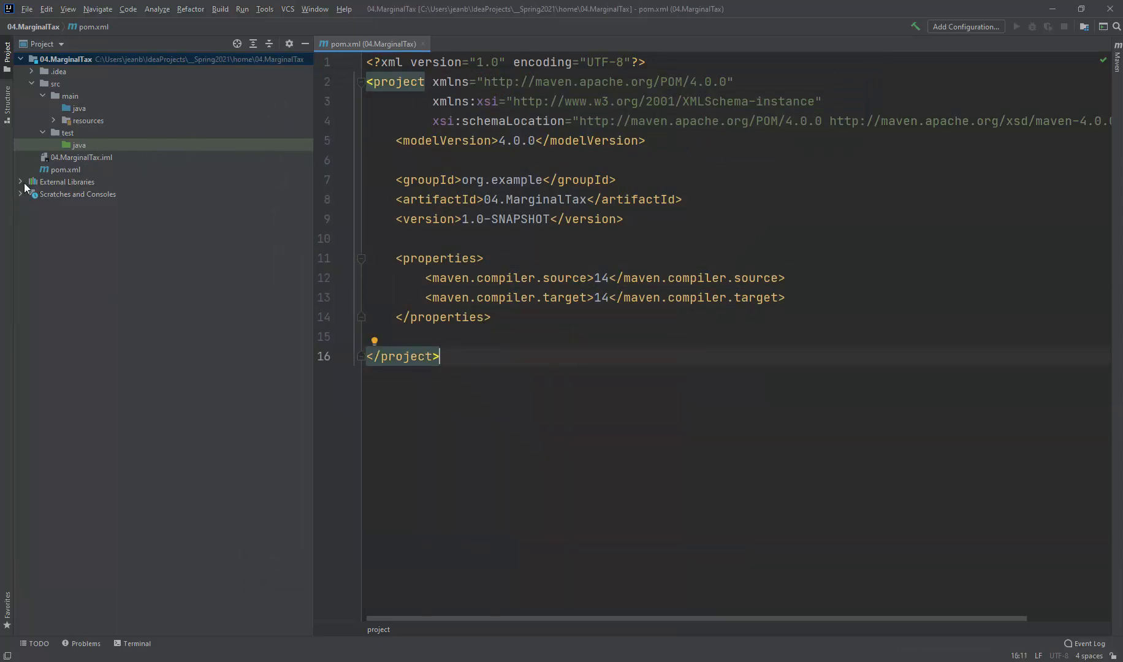
# Open states.csv from src/main/resources and scroll through all 50 state rows
pyautogui.click(53, 120)
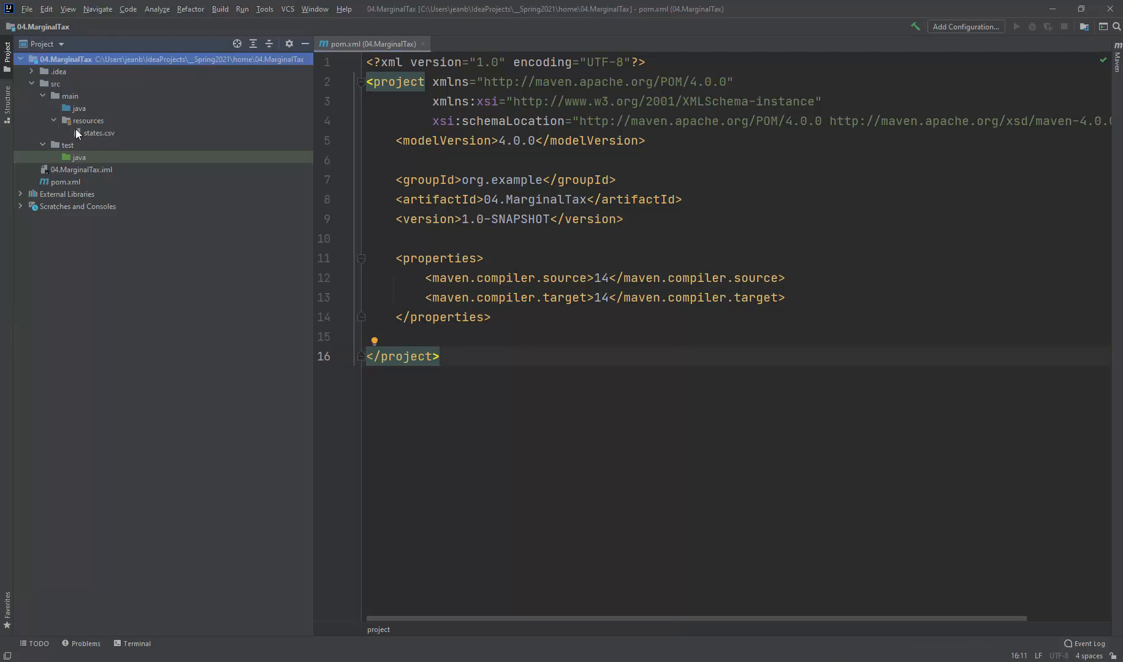
pyautogui.doubleClick(99, 132)
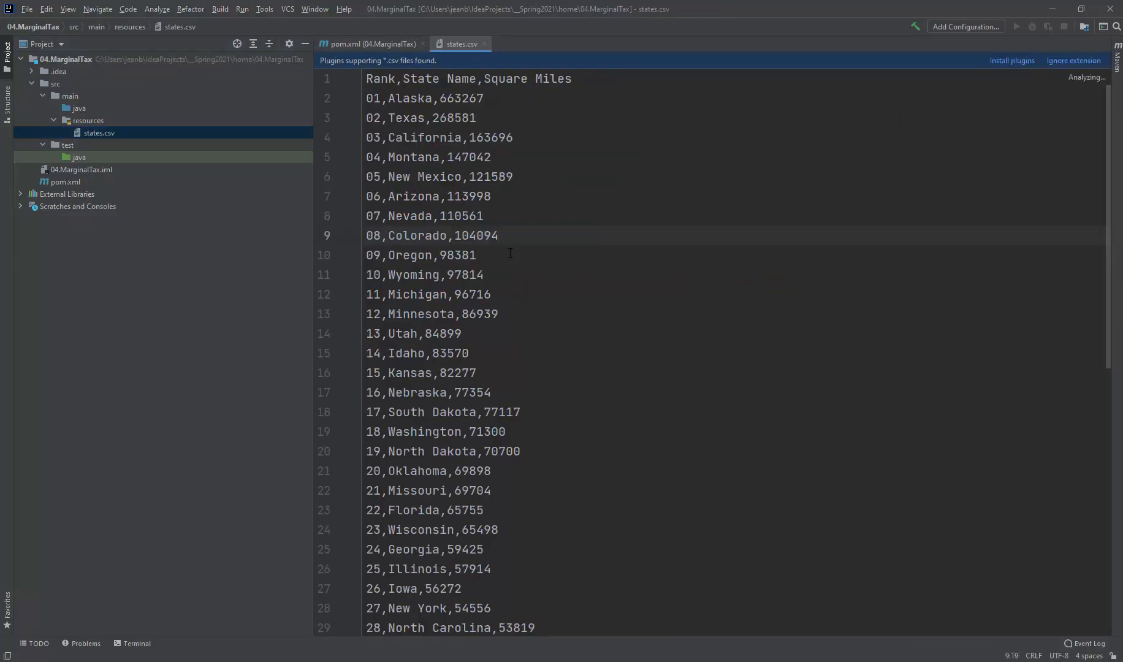
pyautogui.scroll(-3)
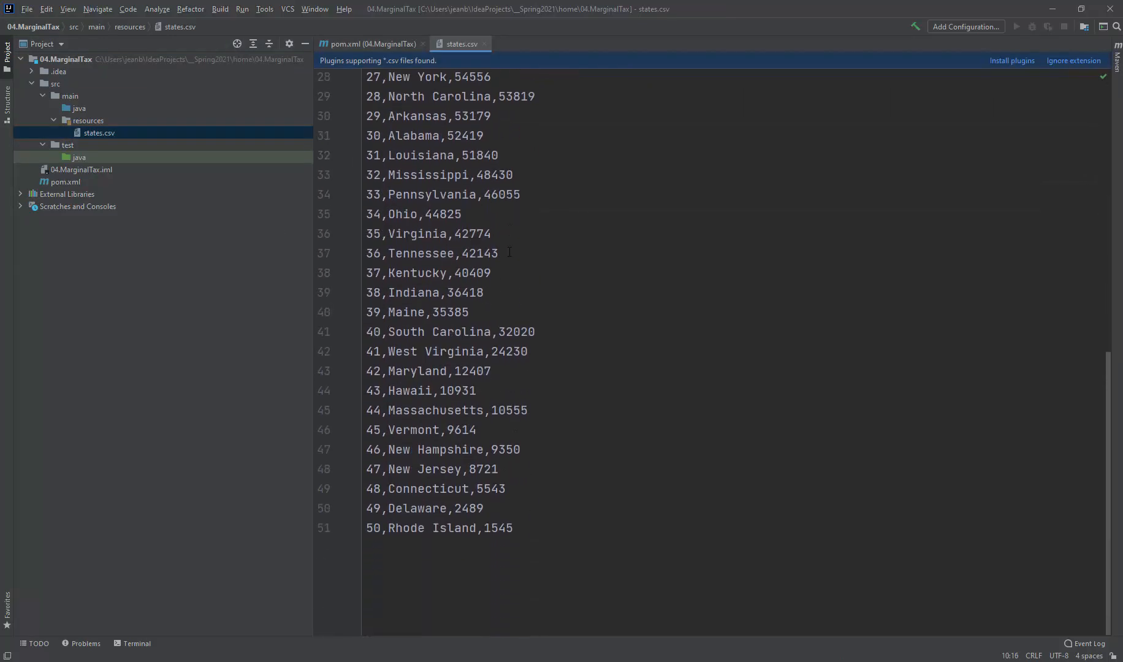
pyautogui.scroll(3)
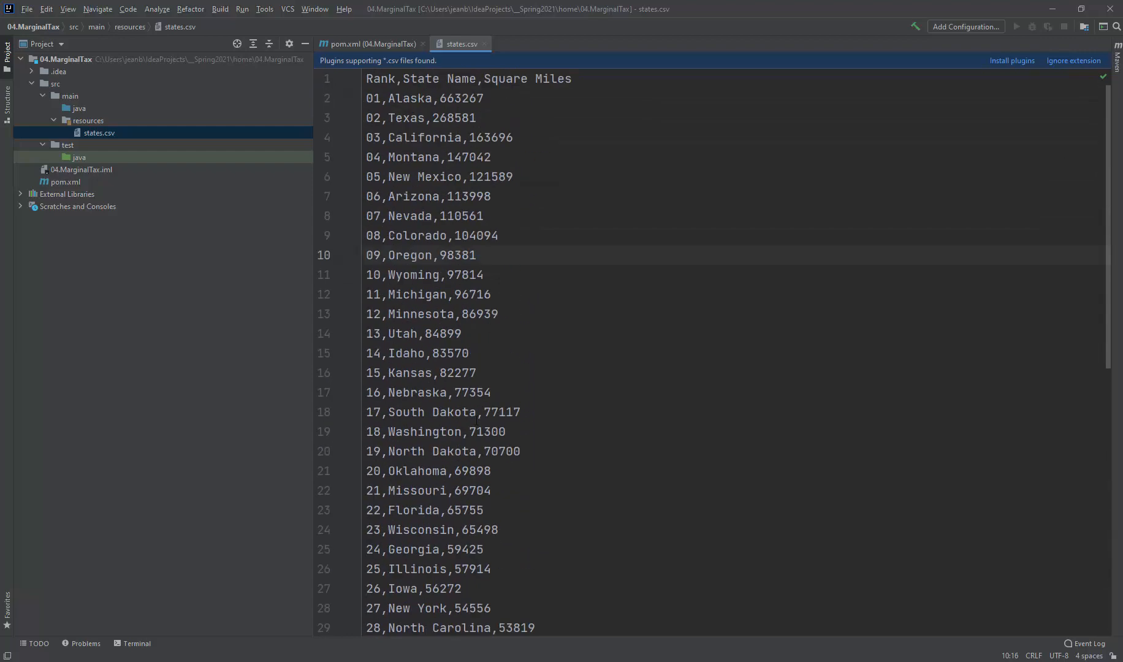
pyautogui.scroll(-3)
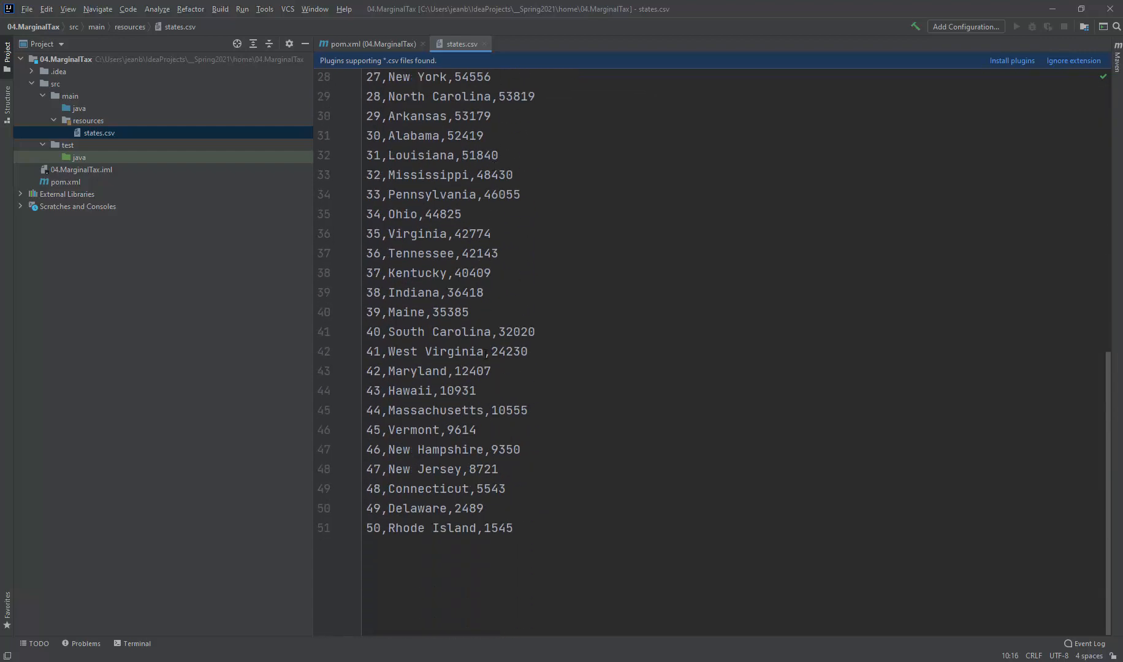
pyautogui.scroll(3)
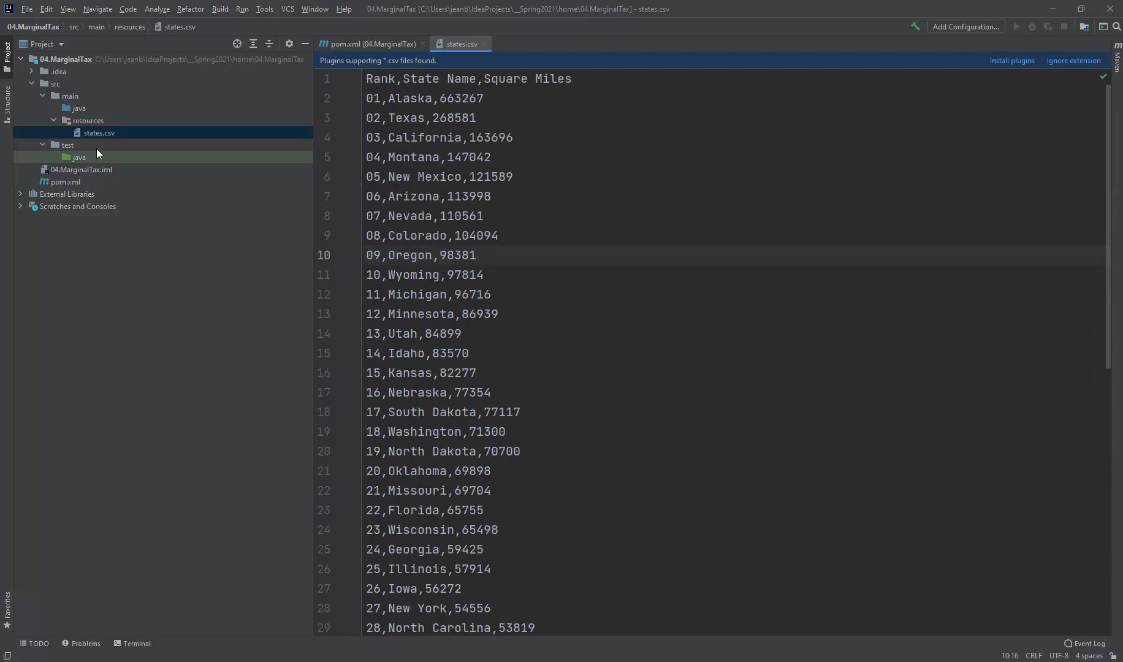
pyautogui.moveTo(132, 141)
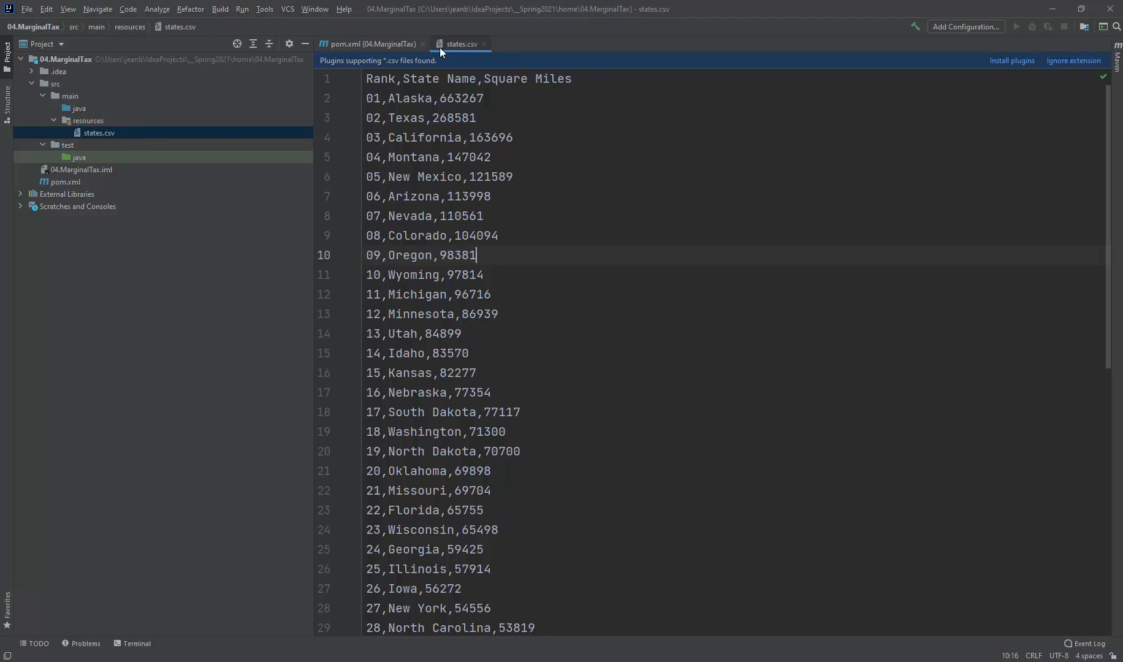
# Close the states.csv and pom.xml editor tabs
pyautogui.click(369, 44)
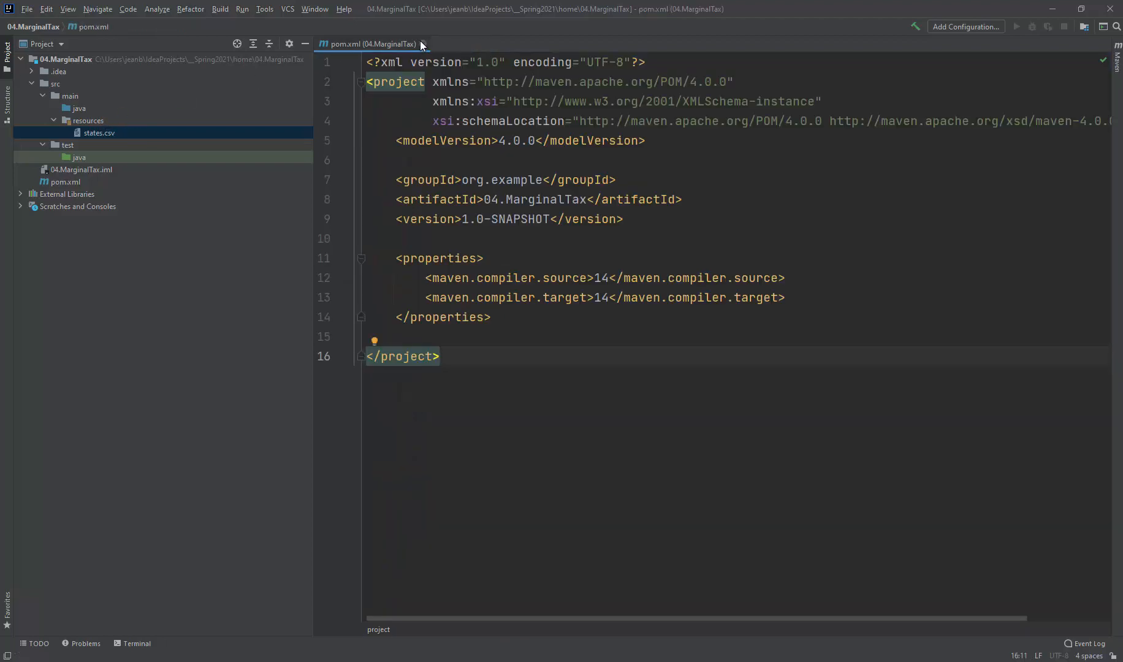
pyautogui.click(421, 44)
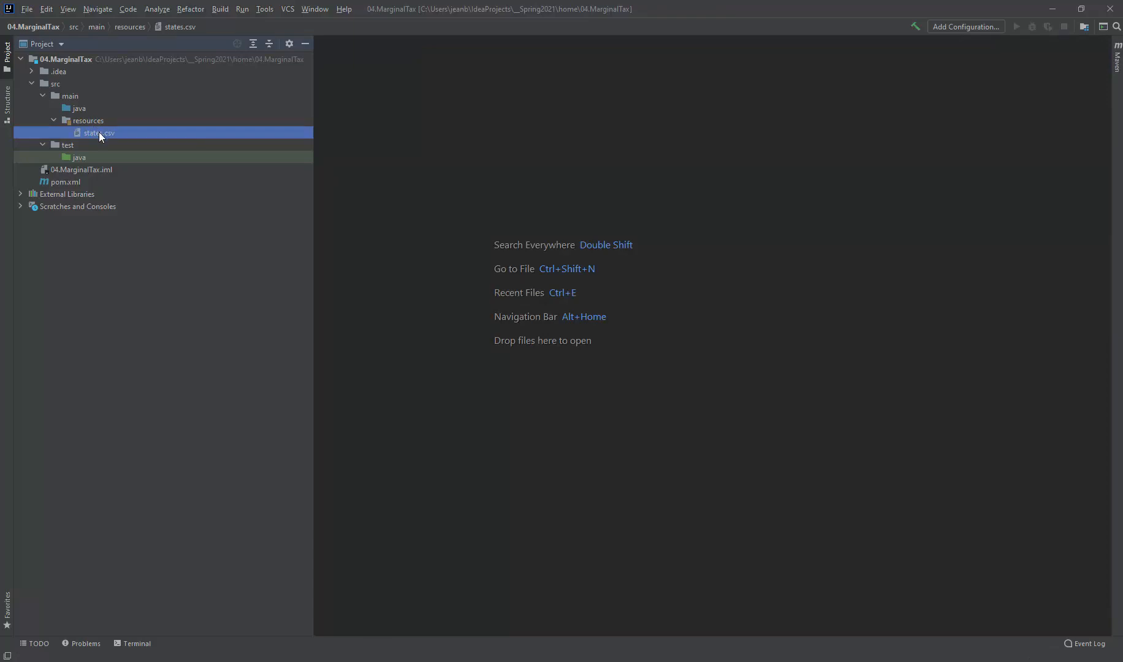
pyautogui.moveTo(138, 249)
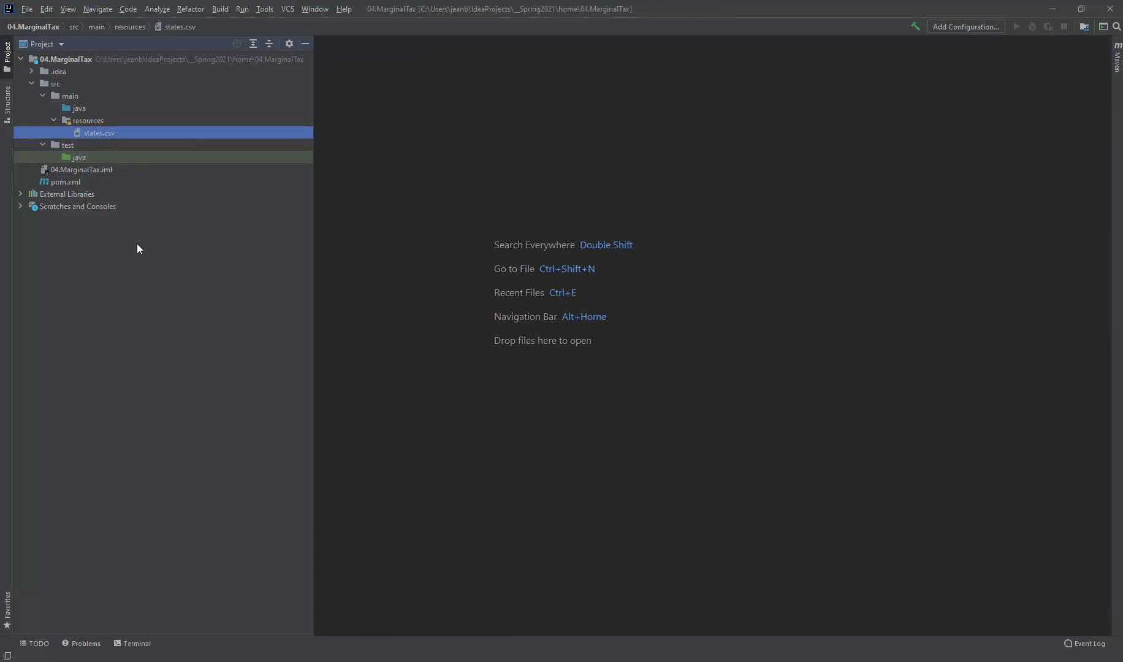
pyautogui.moveTo(739, 132)
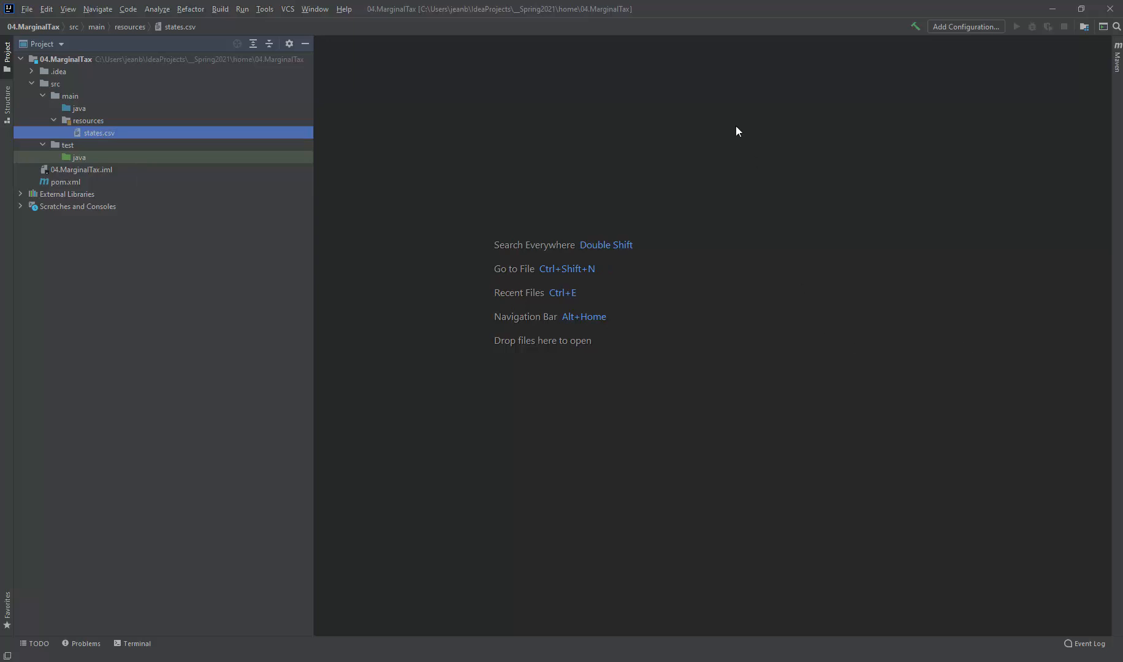
pyautogui.moveTo(846, 281)
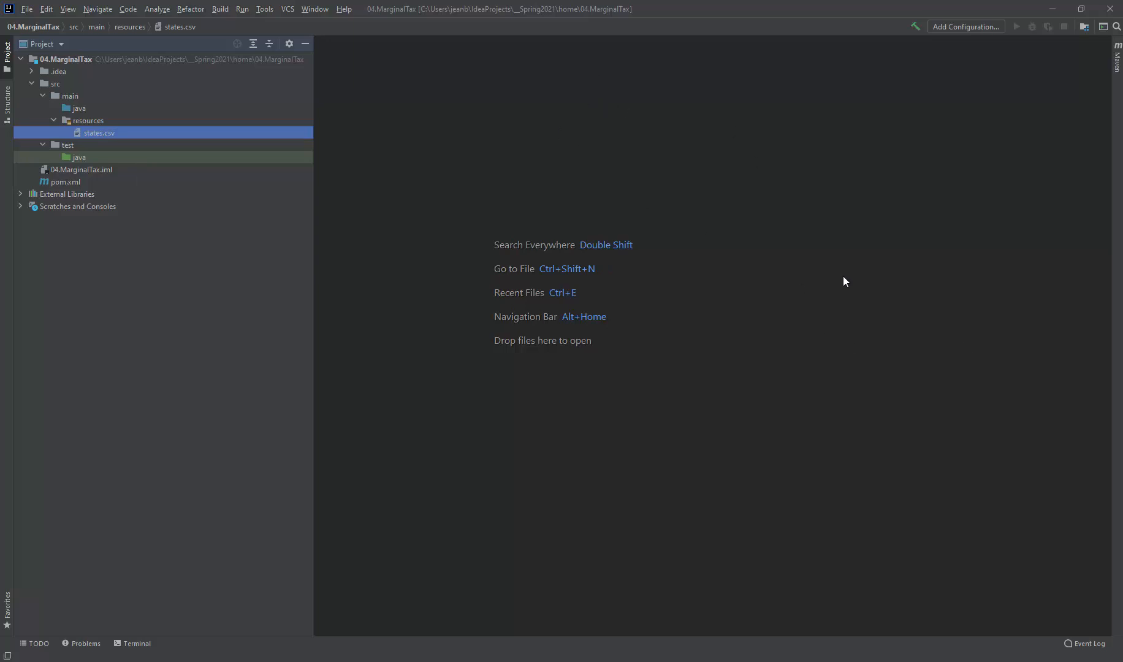